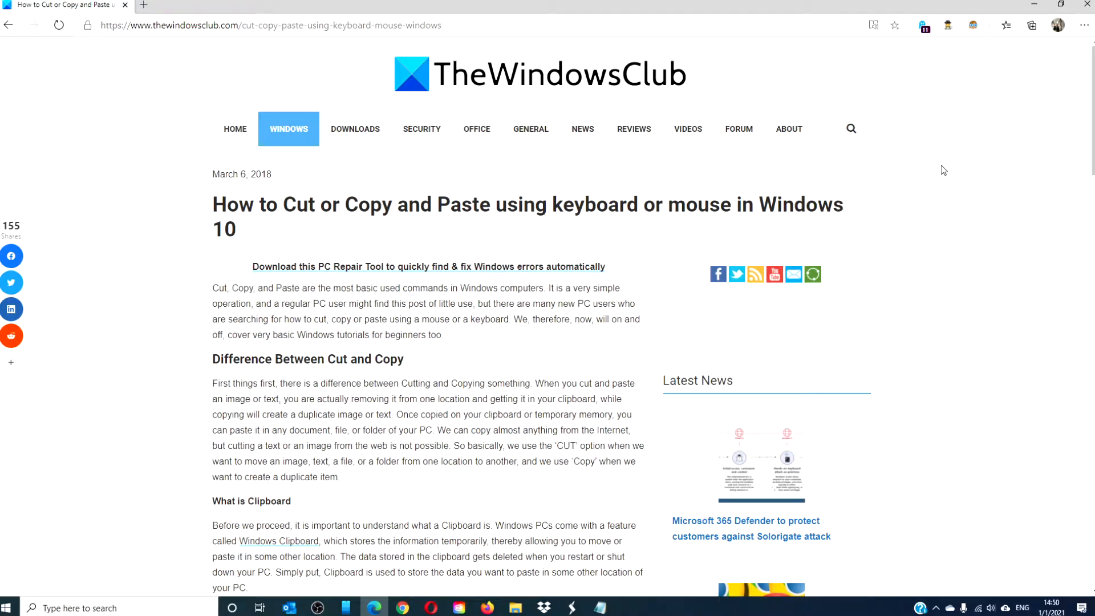
In File Explorer, select the F3122d01 file in Documents and copy it via its context menu.
click(515, 608)
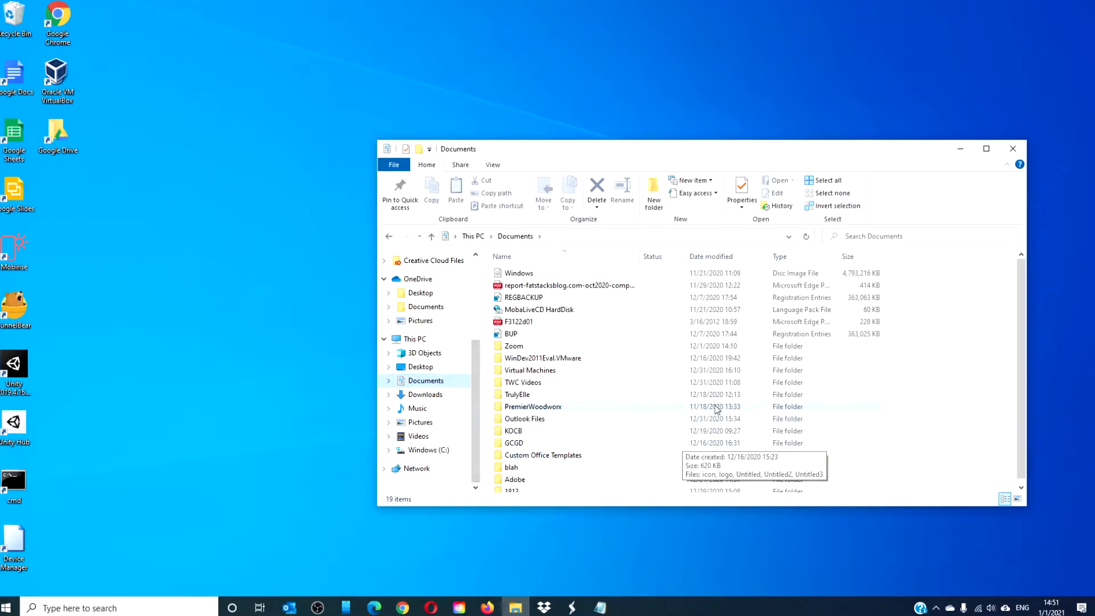
mouse_move(544, 321)
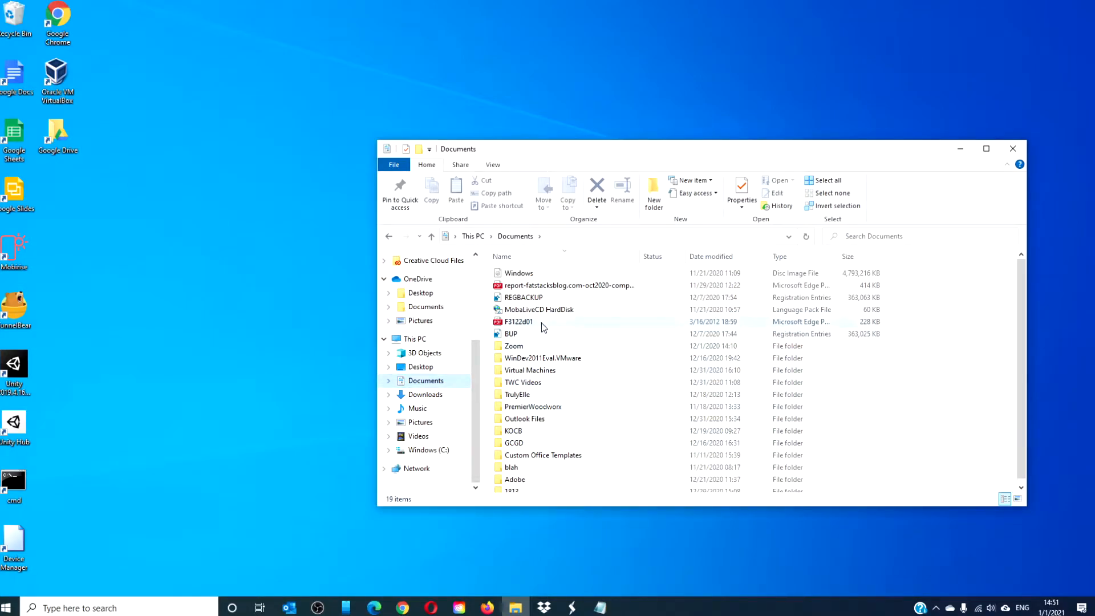
right_click(537, 325)
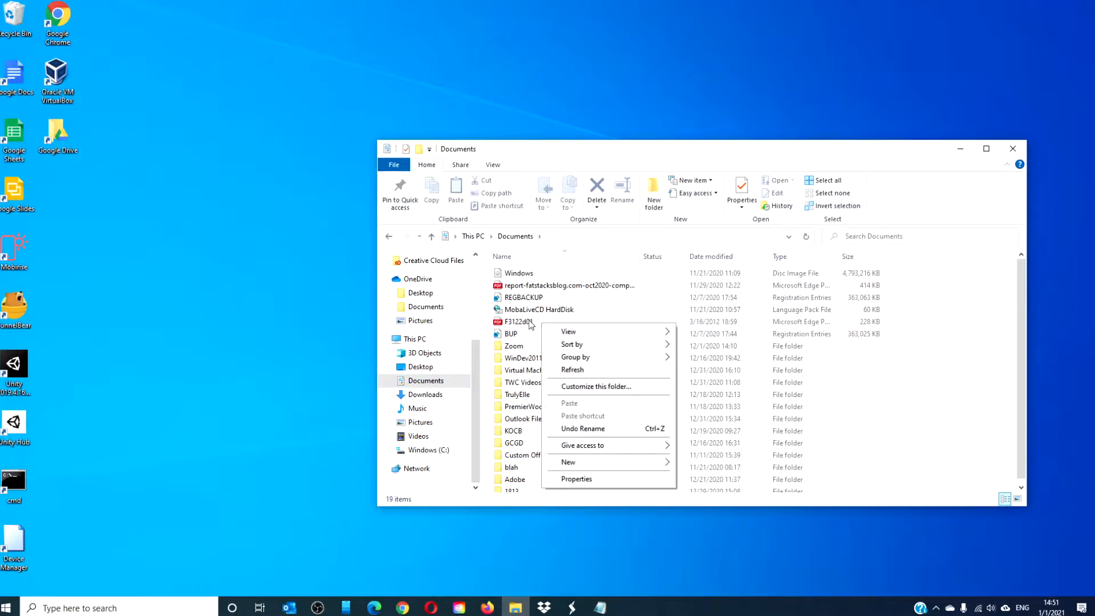
click(516, 322)
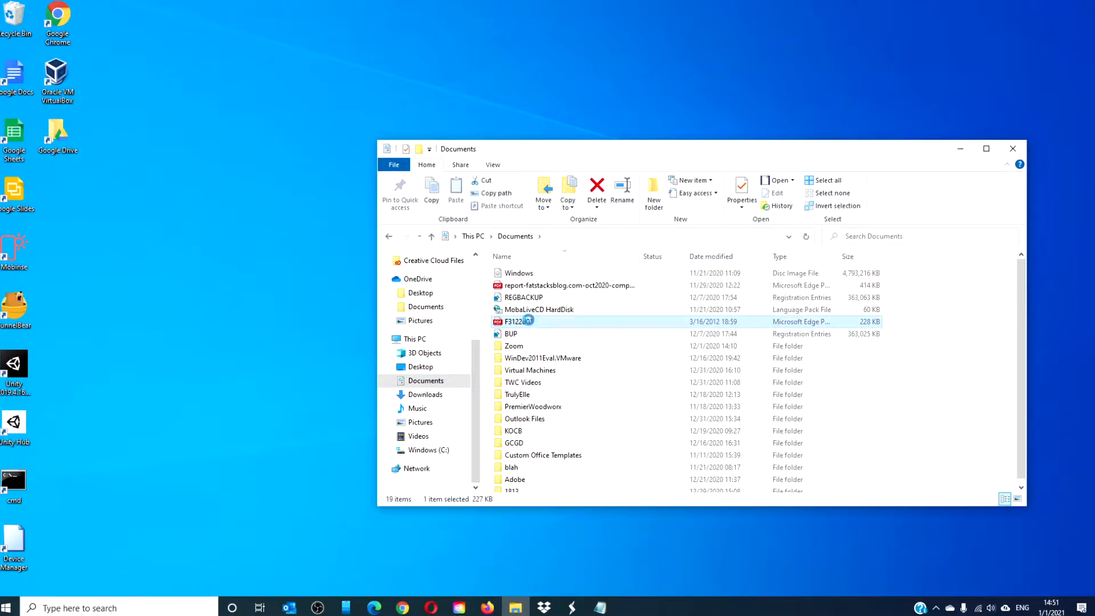
right_click(517, 322)
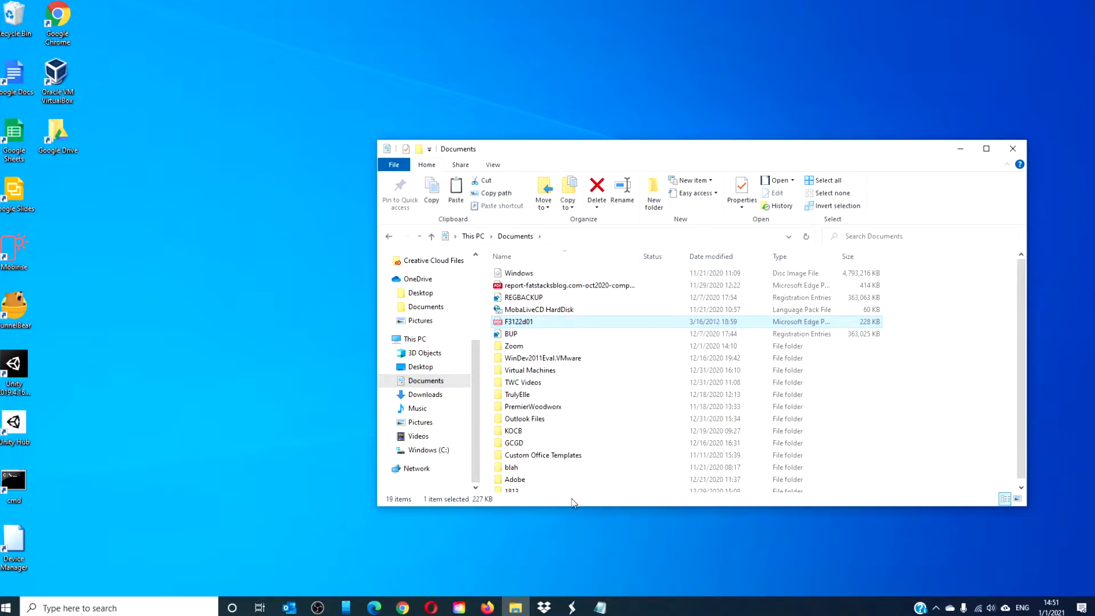
mouse_move(522, 388)
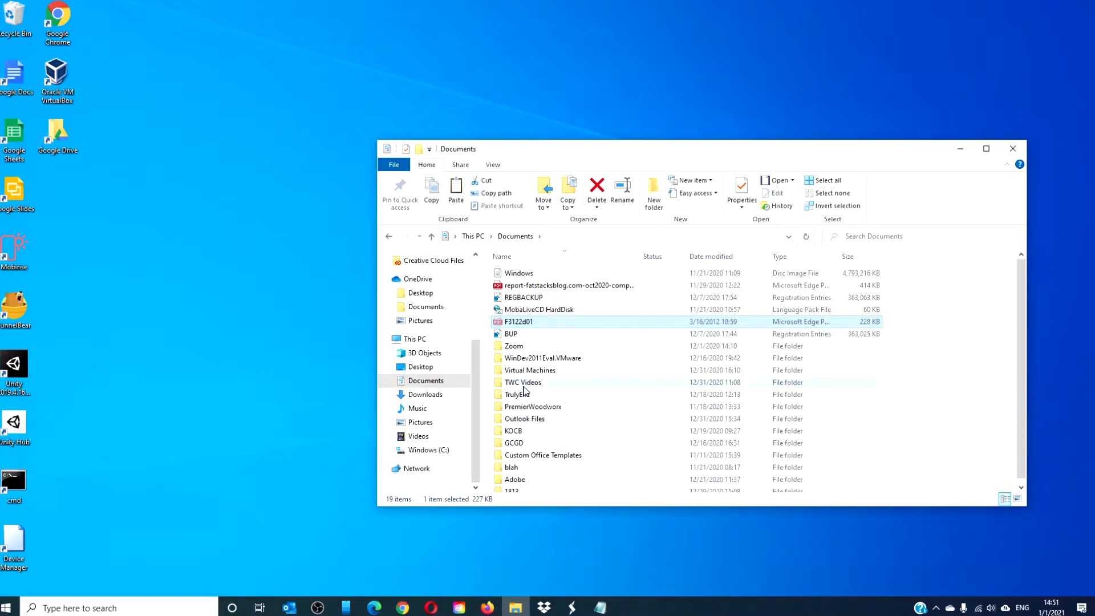
Enter the TWC Videos folder and bring up the context menu to paste F3122d01 there.
double_click(522, 382)
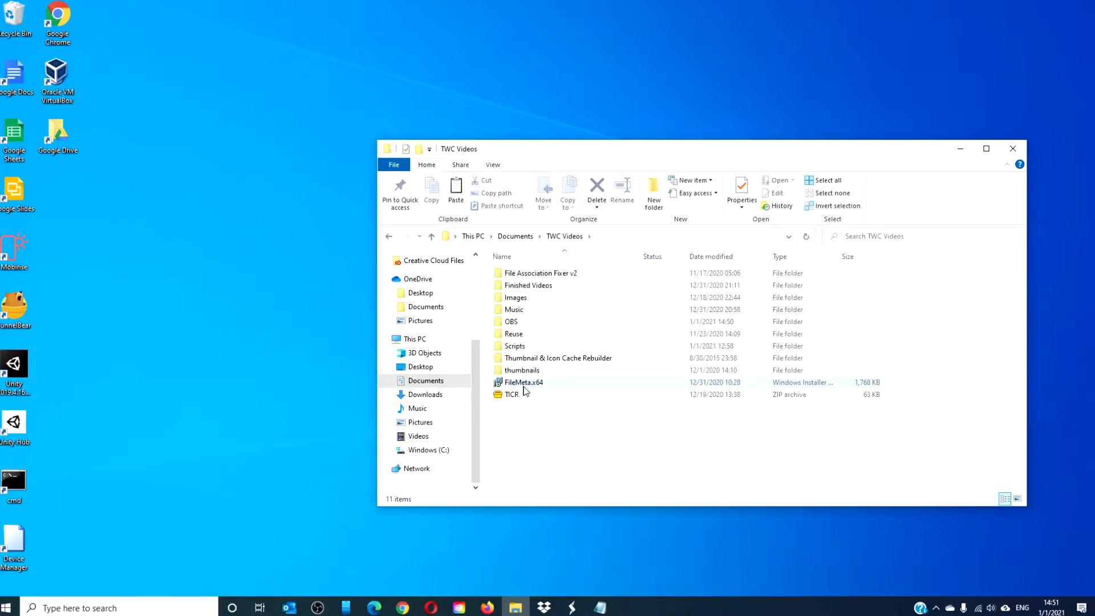
right_click(531, 426)
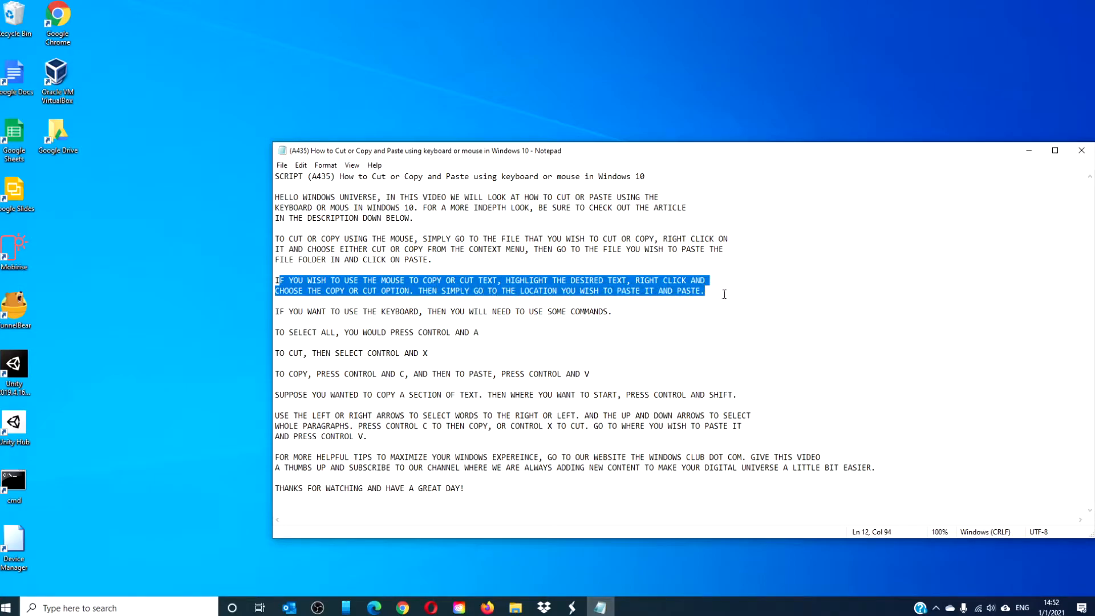
mouse_move(619, 291)
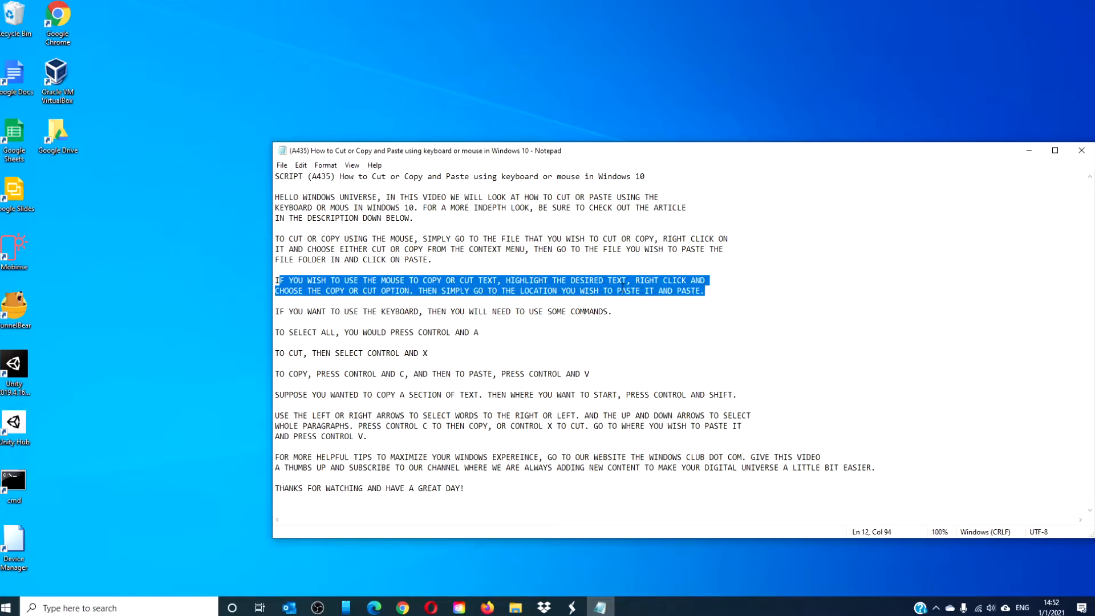
Copy the mouse copy-or-cut paragraph and paste it below the script's last line with the mouse.
right_click(619, 290)
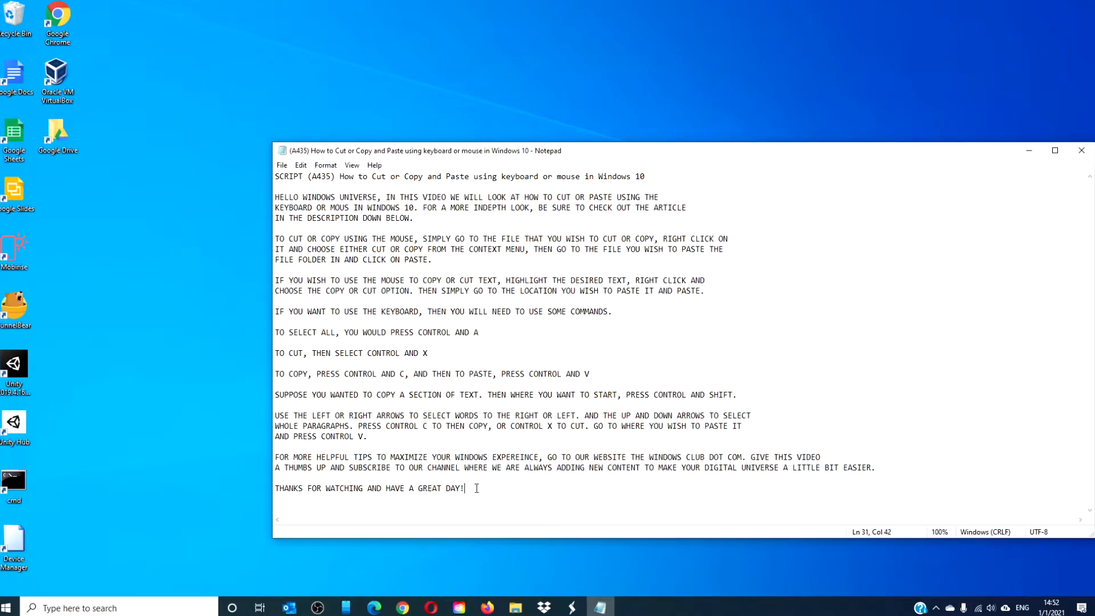
right_click(316, 511)
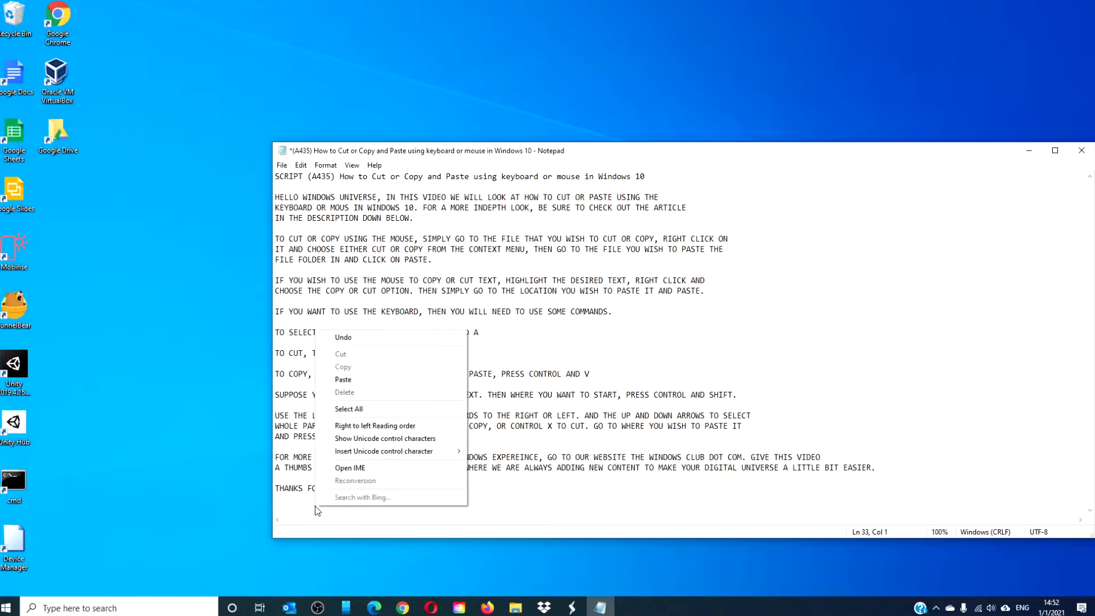
click(344, 379)
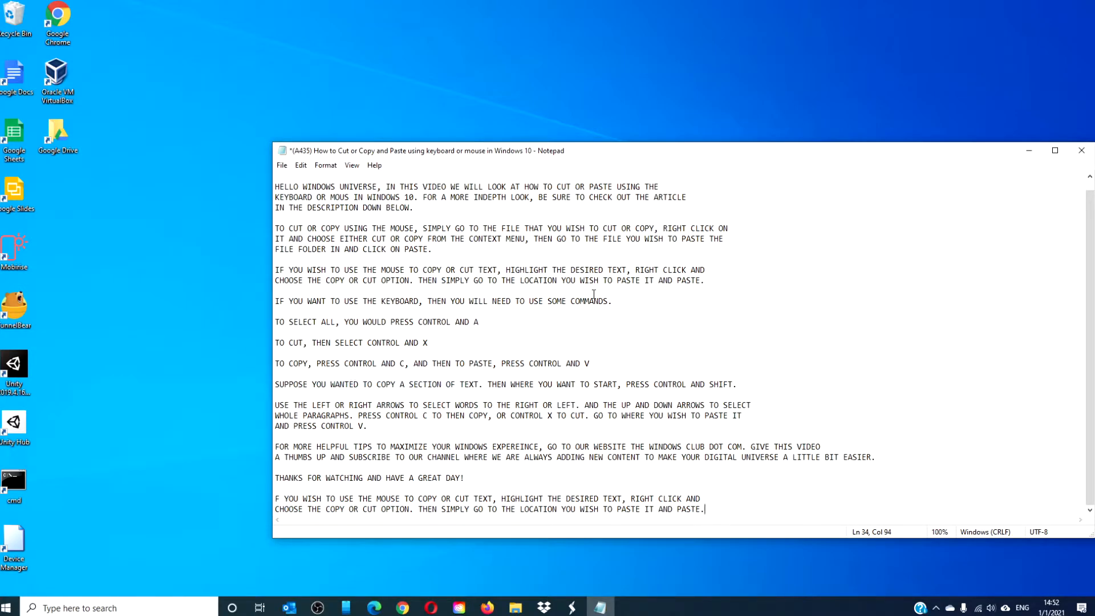
mouse_move(801, 128)
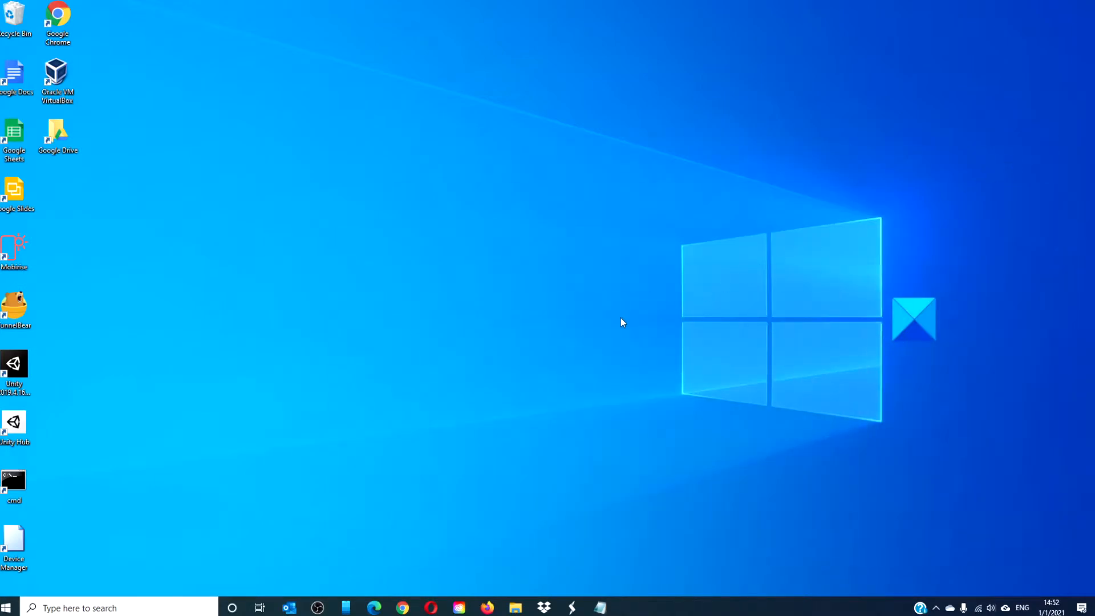
mouse_move(599, 607)
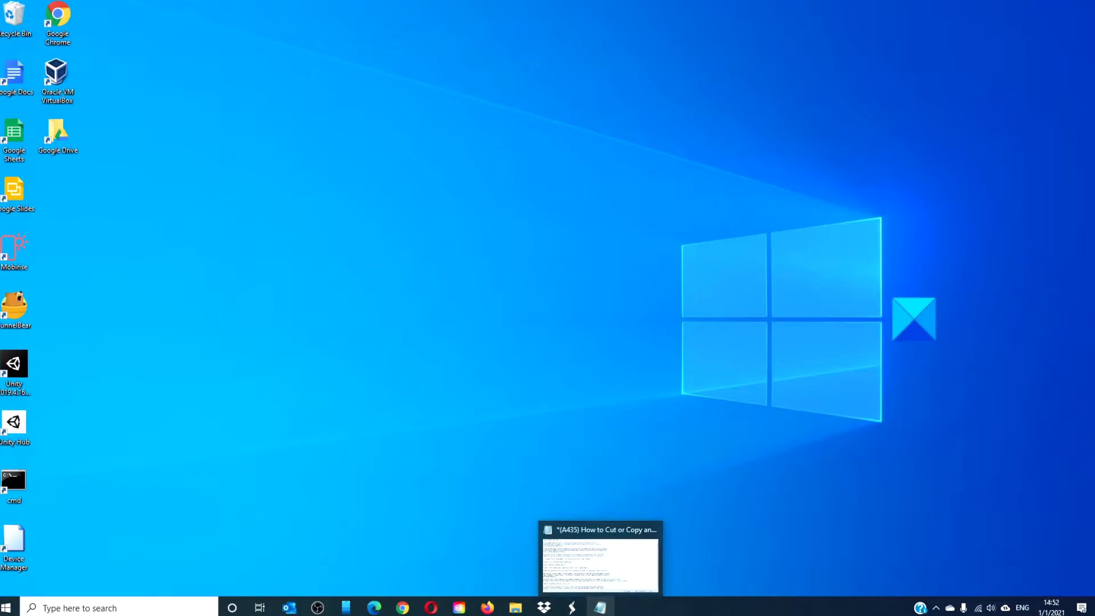
click(599, 556)
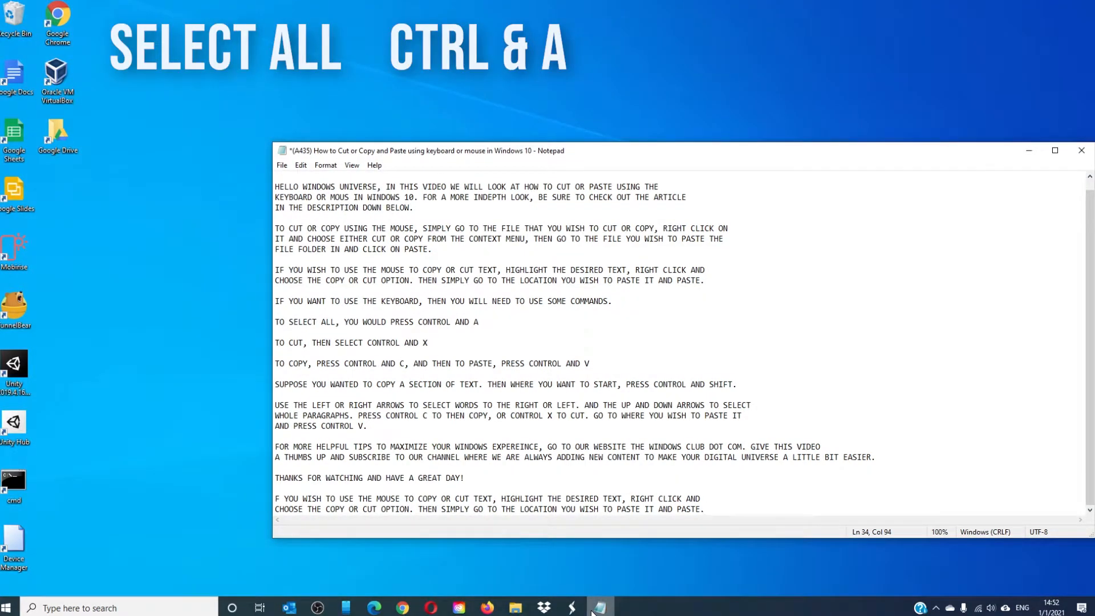
Cut the entire script with Ctrl+A, Ctrl+X and paste it back with Ctrl+V, then reselect it all.
key(ctrl+a)
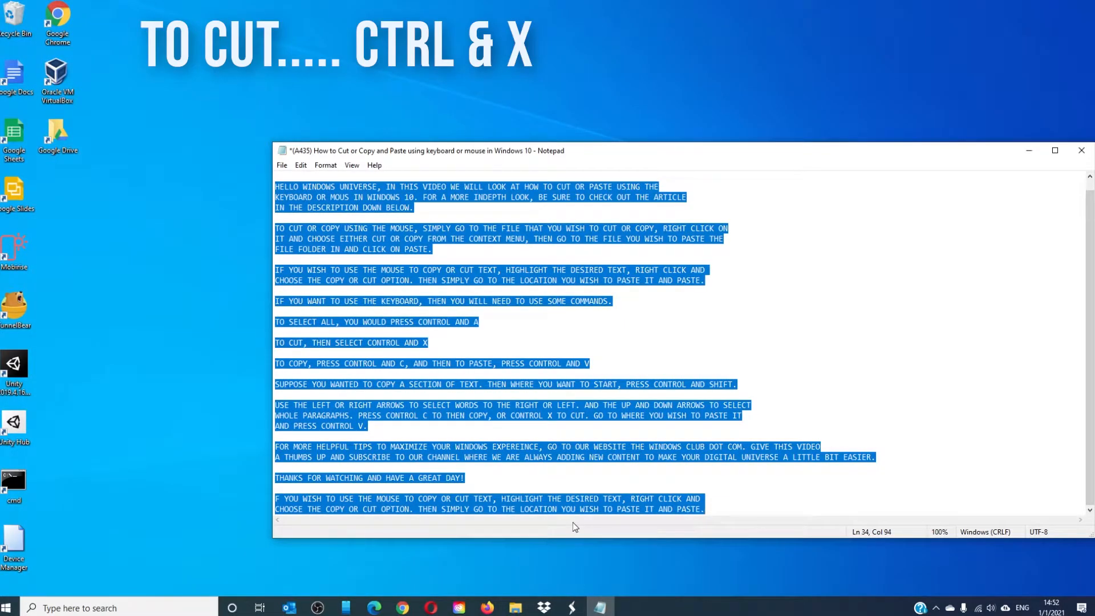
key(ctrl+x)
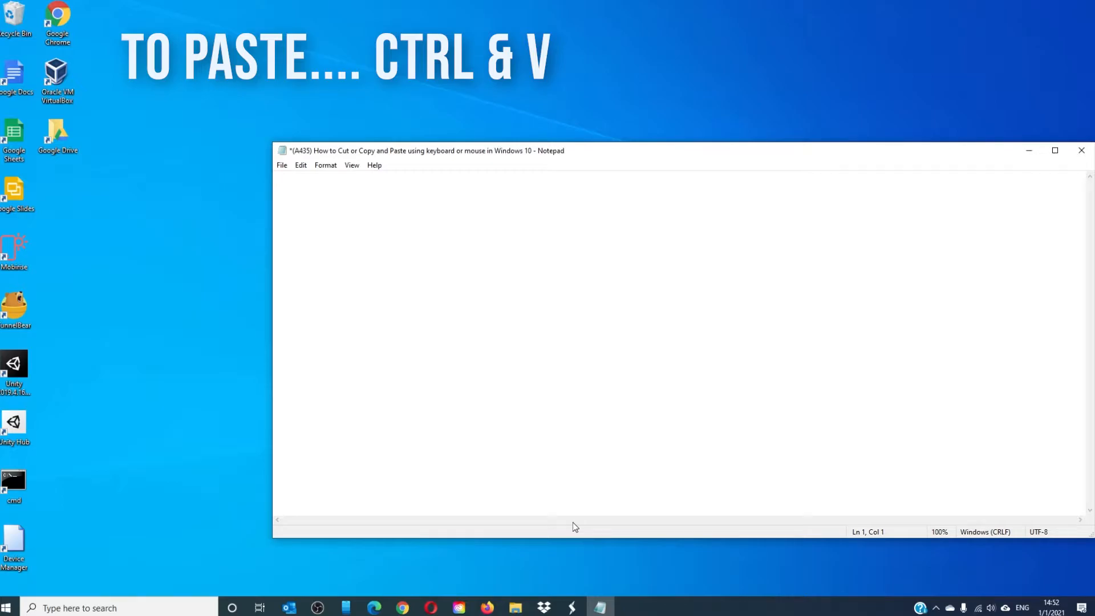
key(ctrl+v)
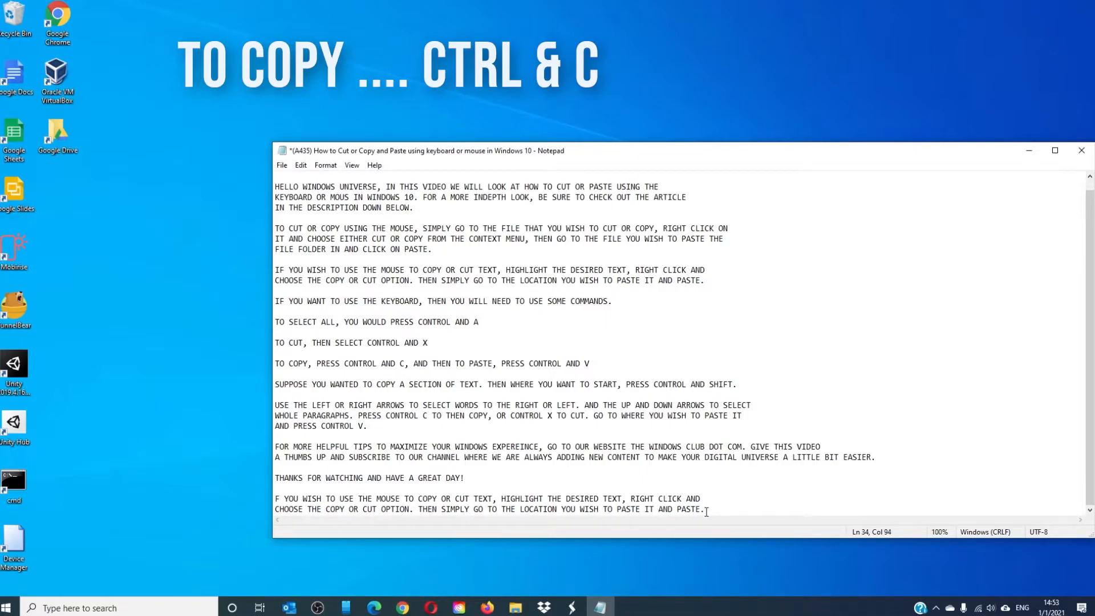
key(ctrl+a)
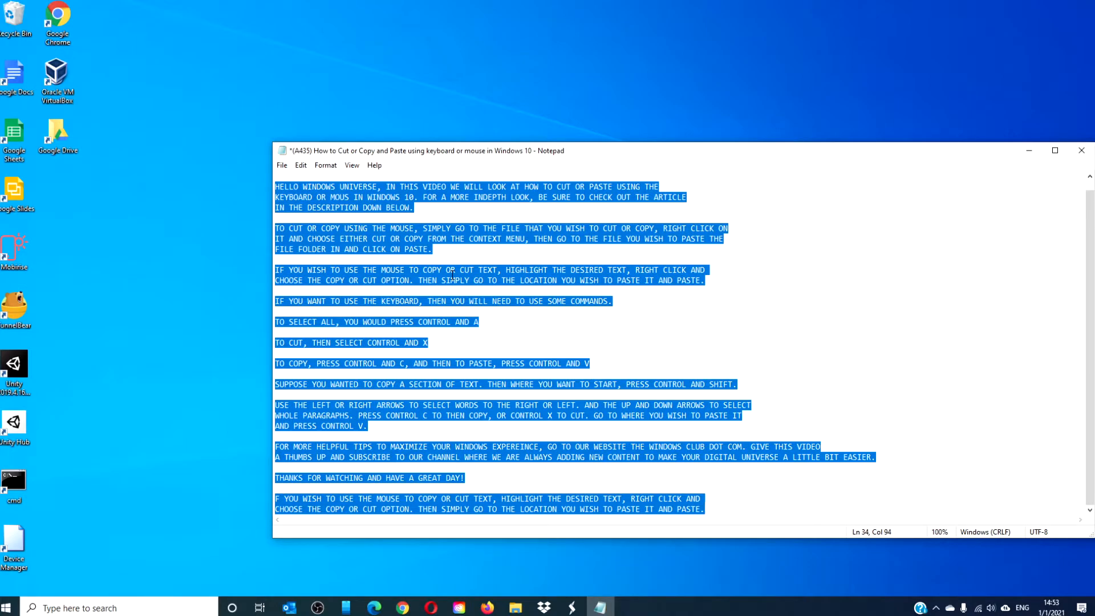
mouse_move(731, 477)
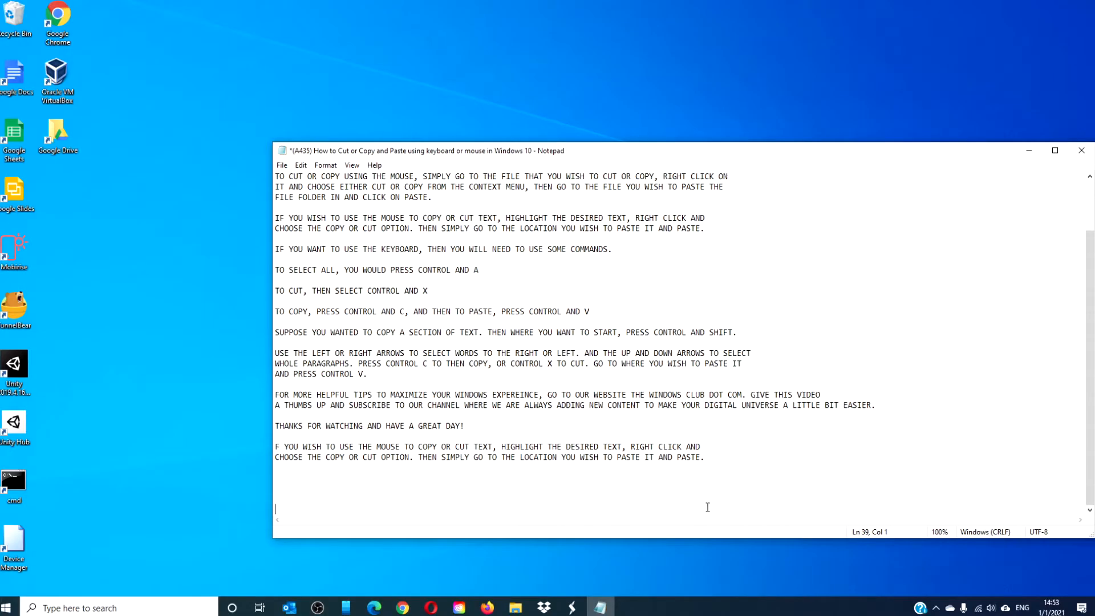
mouse_move(289, 506)
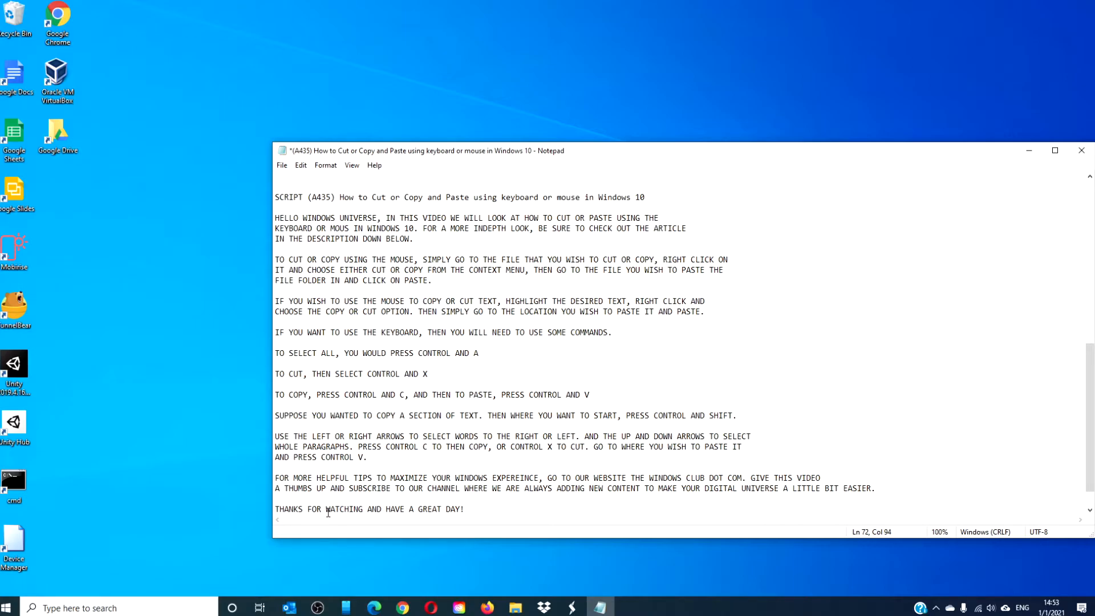
mouse_move(317, 434)
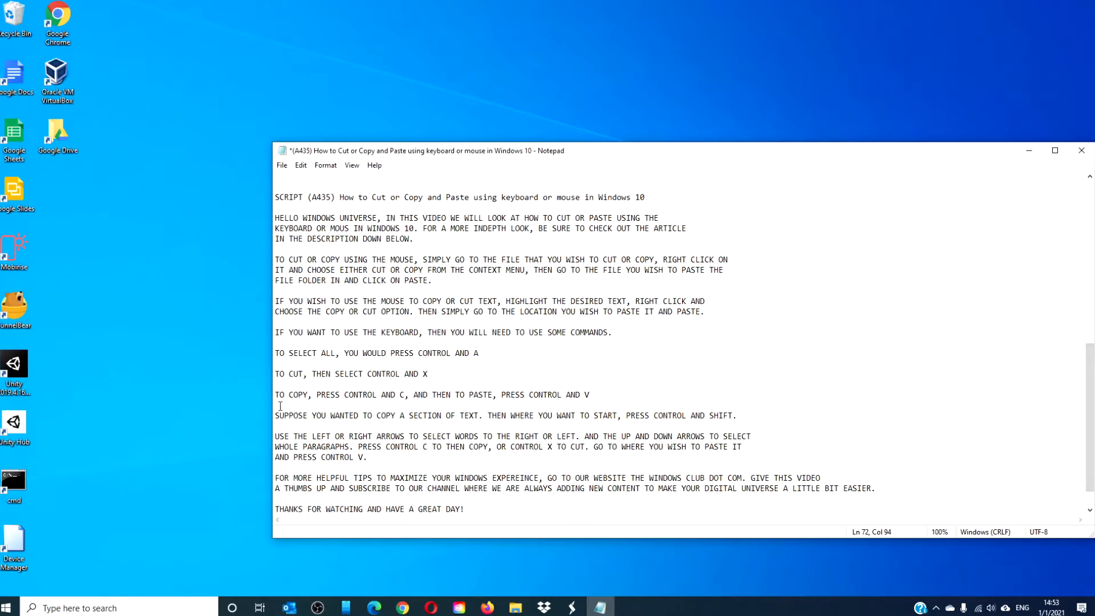
Select the passage from the SUPPOSE paragraph onward word by word with Ctrl+Shift+arrows and copy it.
click(275, 416)
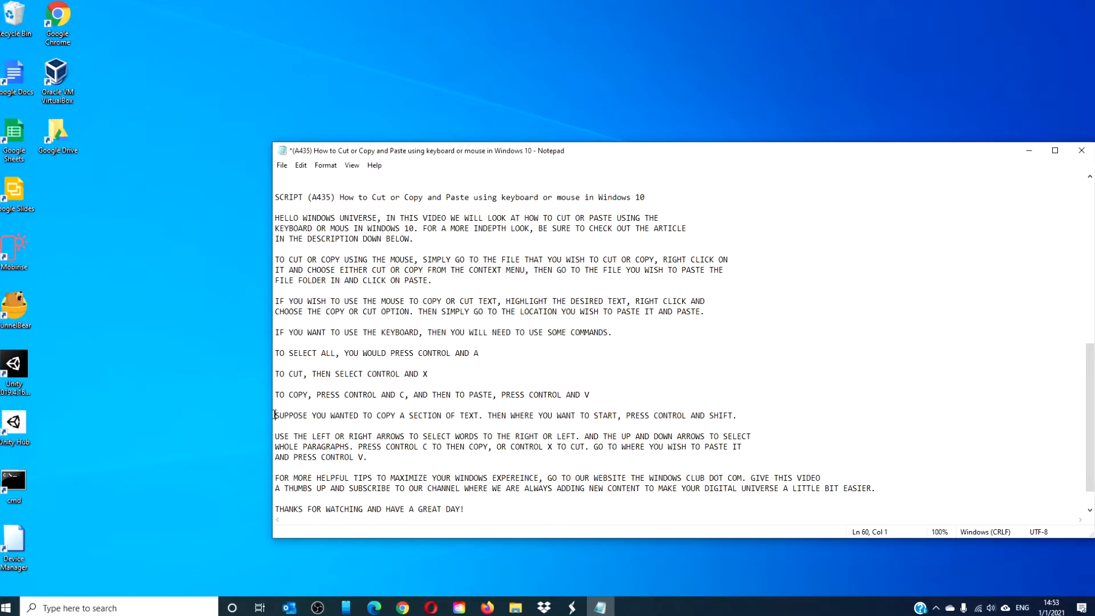
key(ctrl+shift+right)
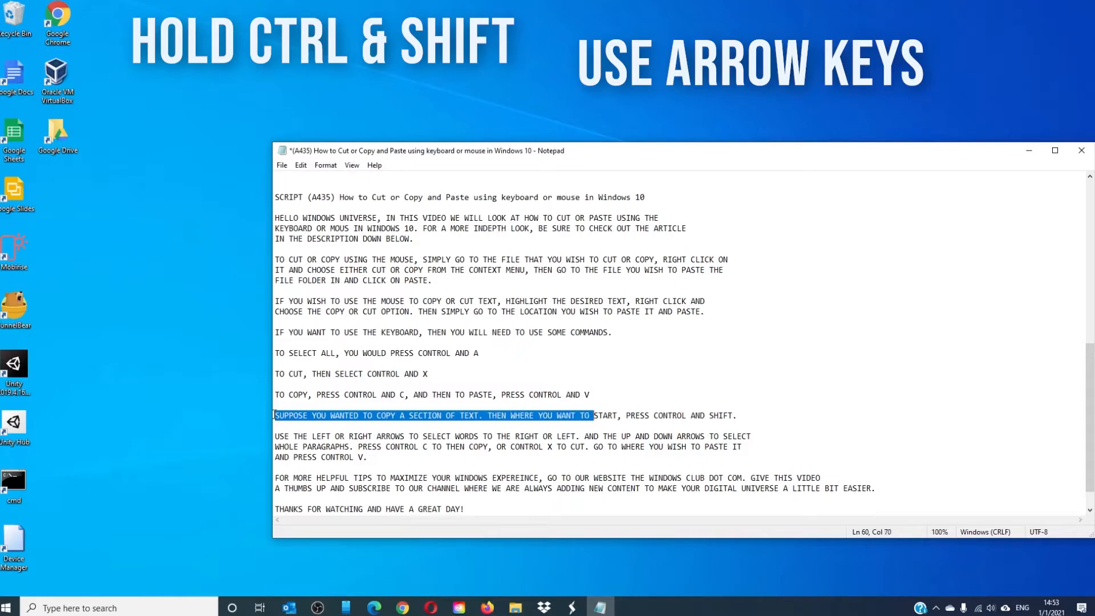
key(shift+End)
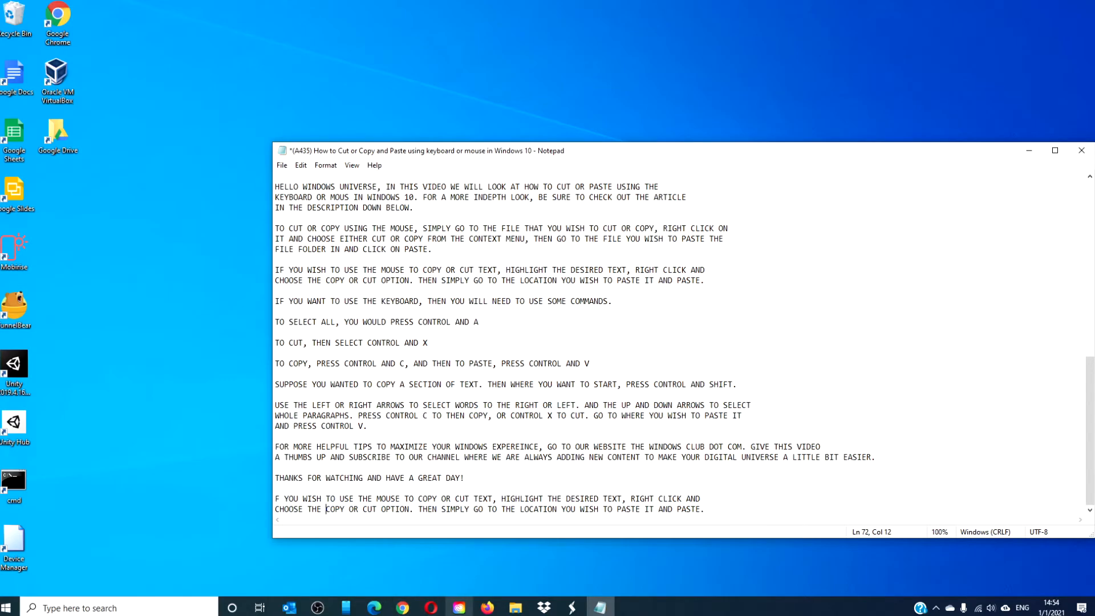
Paste the copied SUPPOSE passage after the final word PASTE. at the end of the script.
click(707, 509)
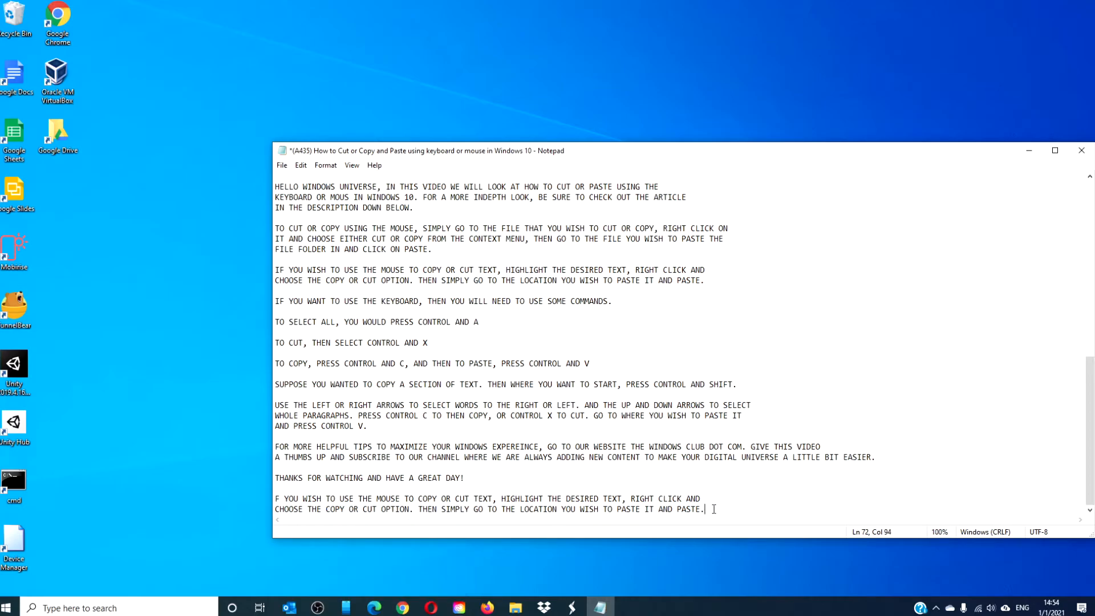
key(enter)
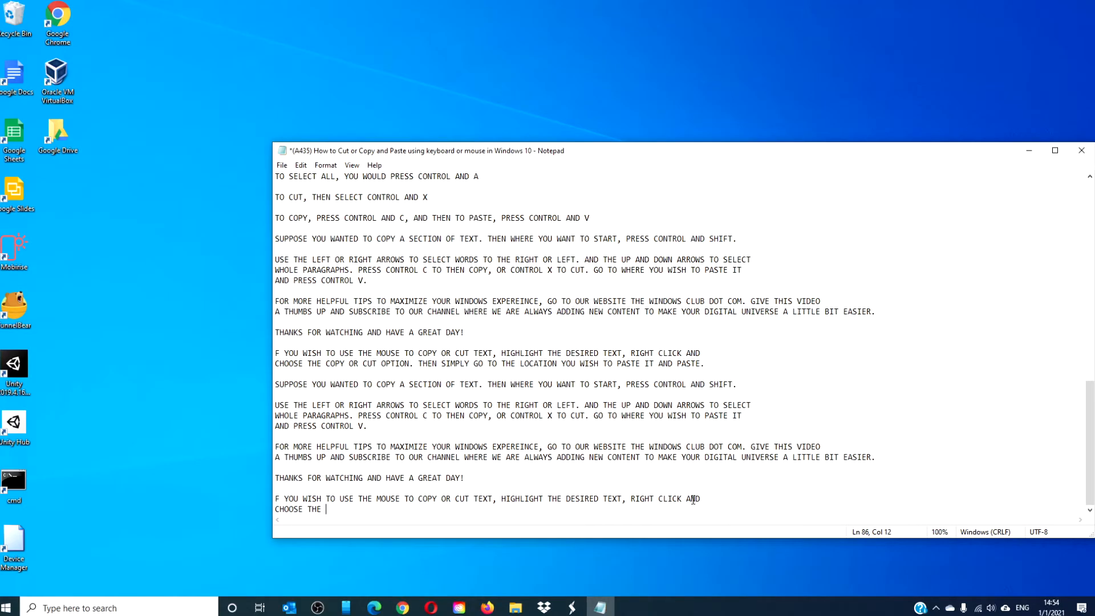
mouse_move(741, 468)
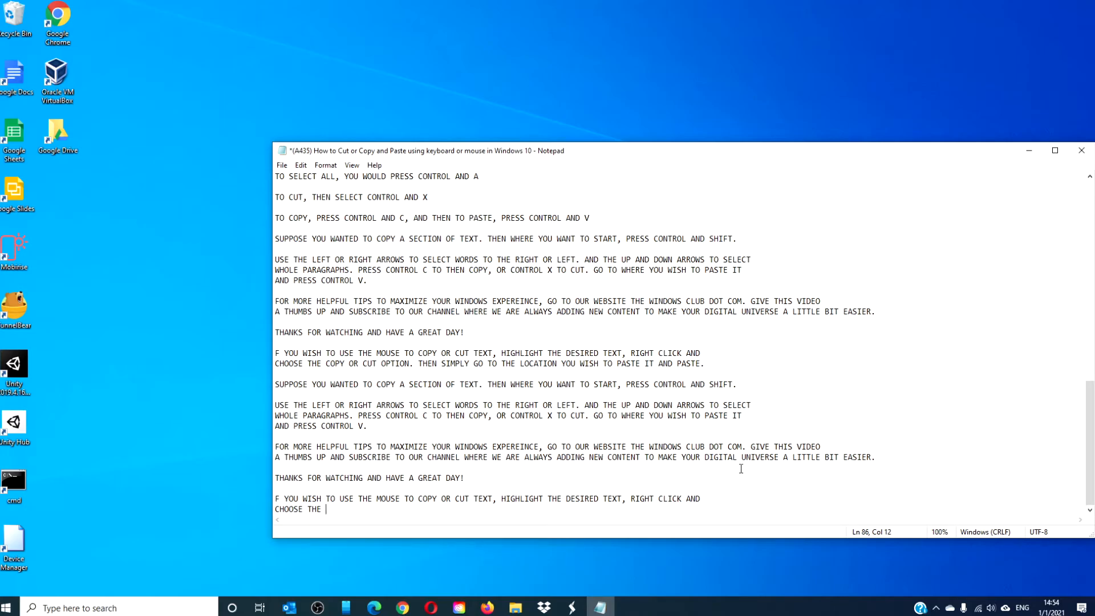